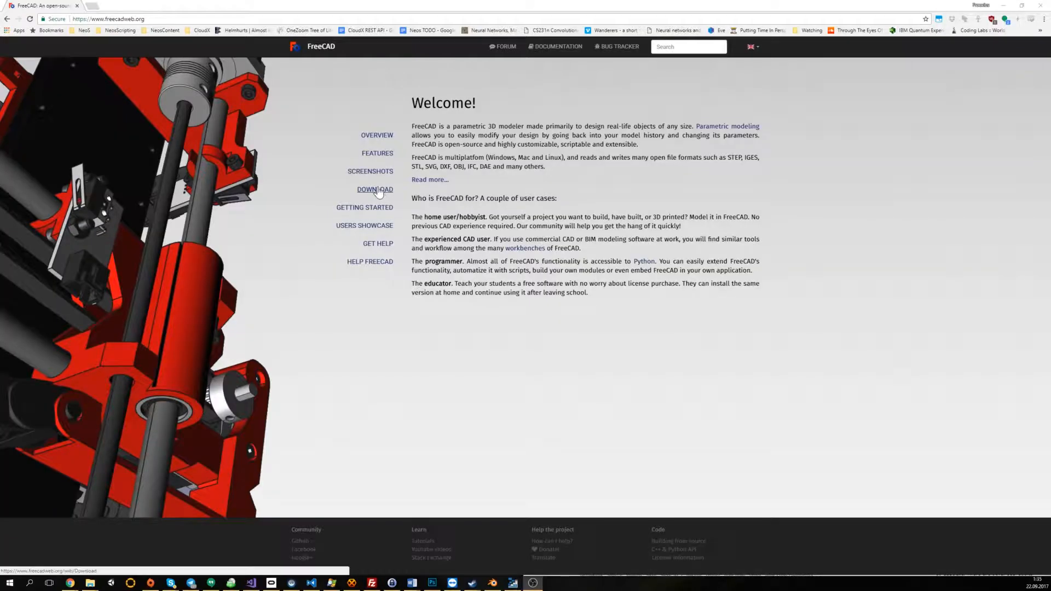
Navigate from the FreeCAD homepage to its Download page
{"action": "left_click", "coordinate": [375, 189]}
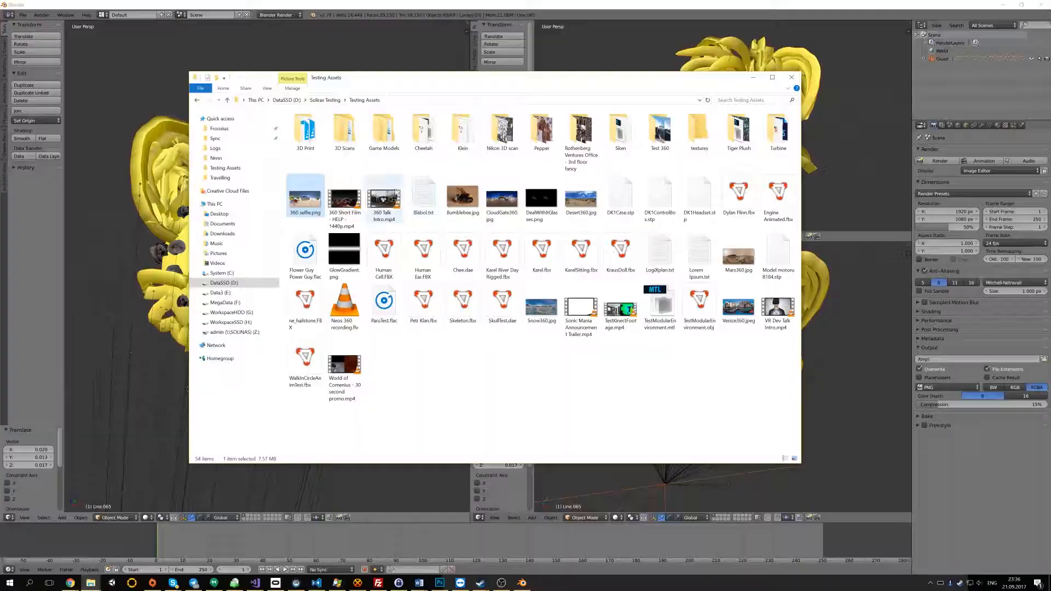
View '360 selfie.png' from the Testing Assets folder in Photos
{"action": "double_click", "coordinate": [304, 192]}
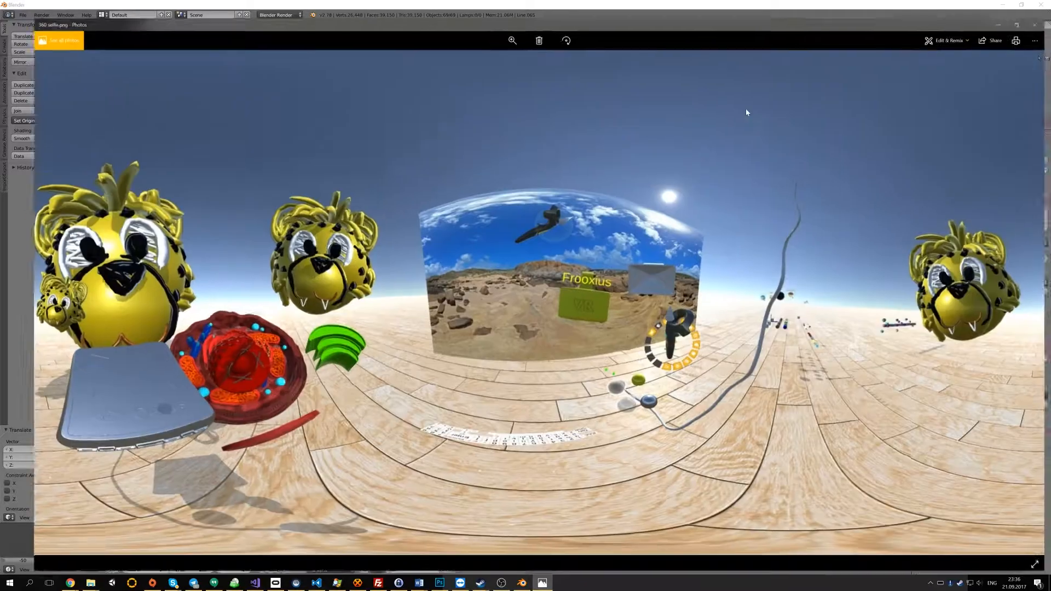